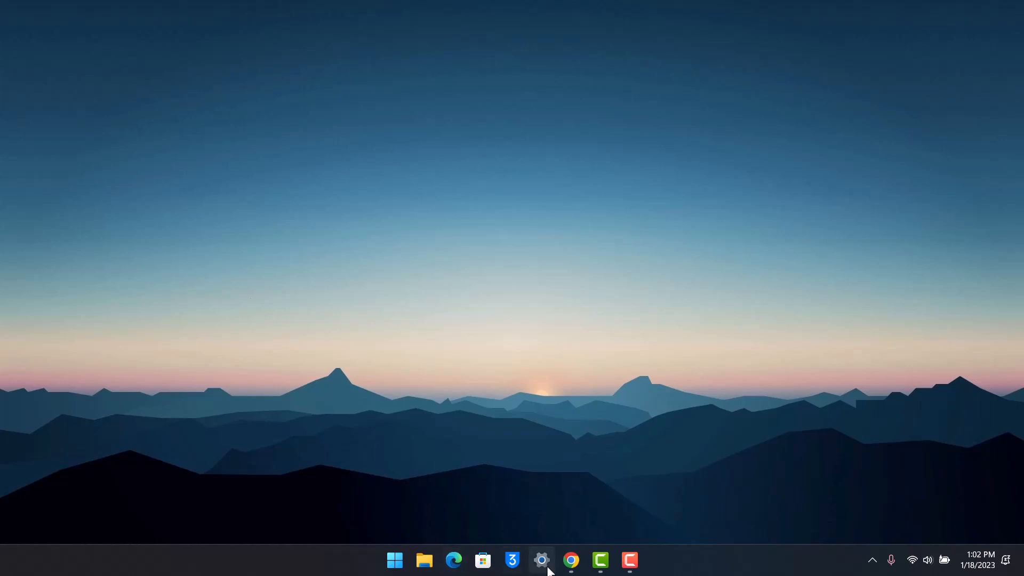
Step: Open Settings' Network & internet VPN page to confirm metered and roaming VPN are off
click(541, 560)
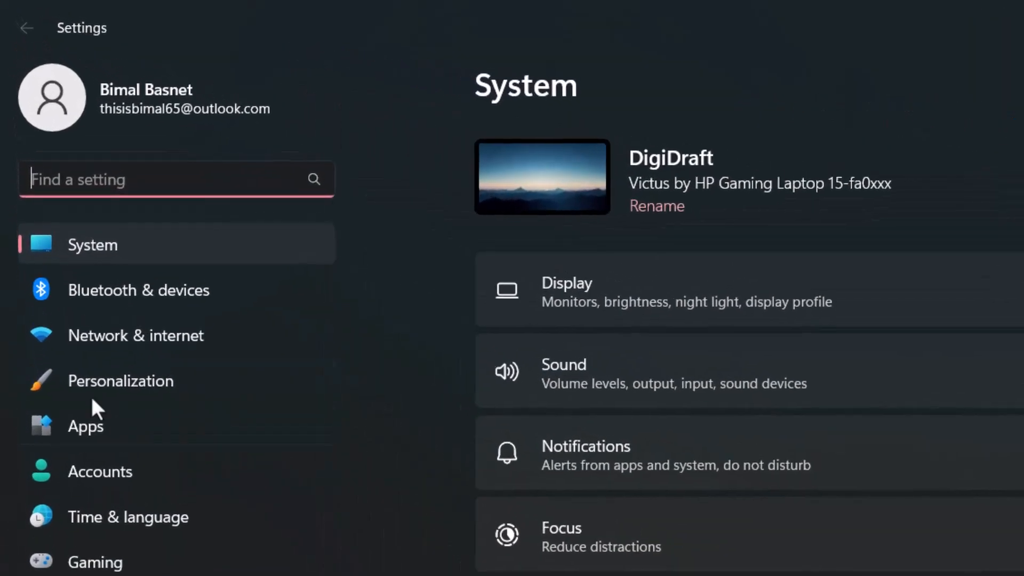
click(136, 315)
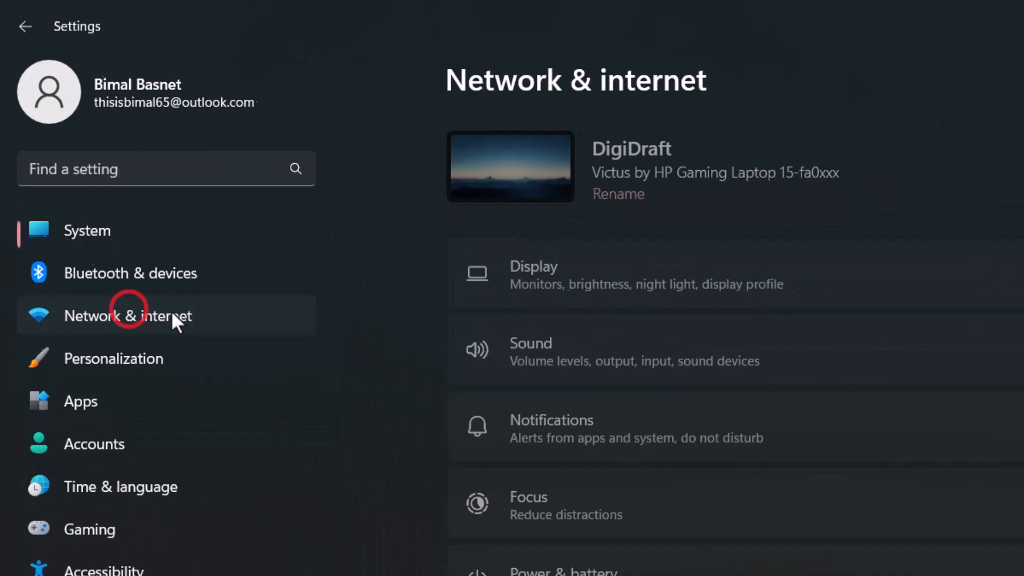
click(124, 316)
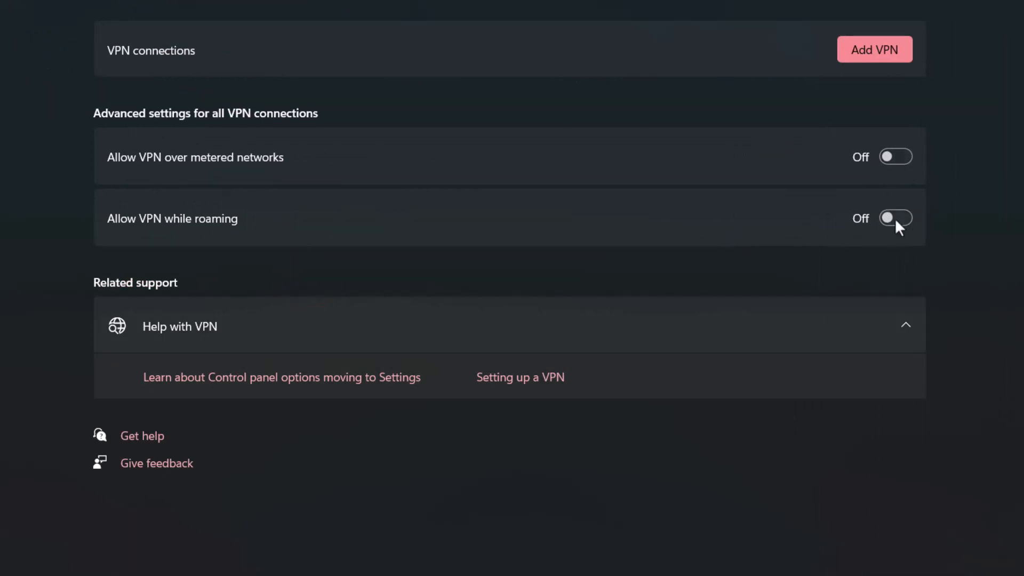
mouse_move(869, 145)
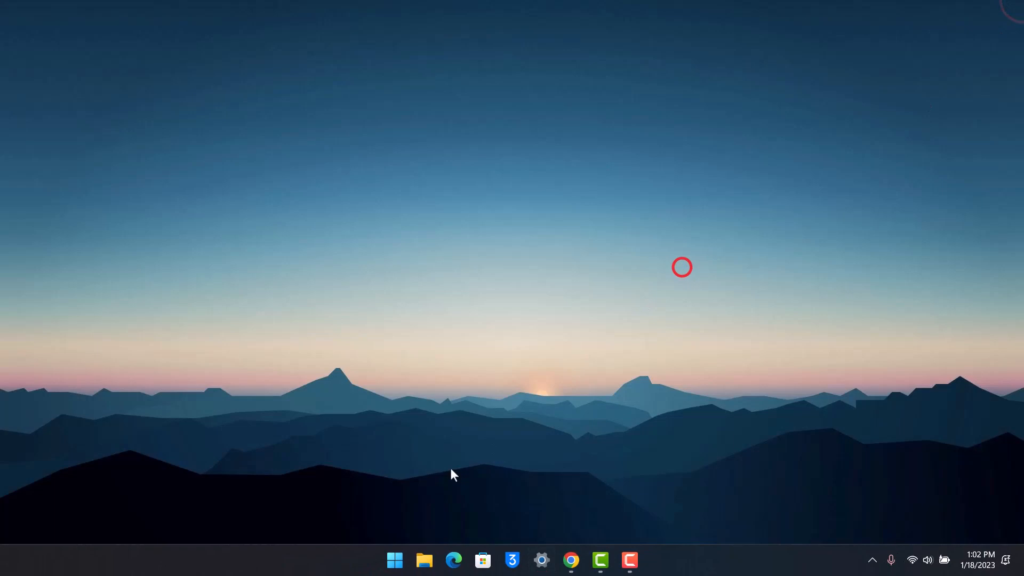
Step: Search Start for %appdata% to open the AppData folder in File Explorer
click(393, 559)
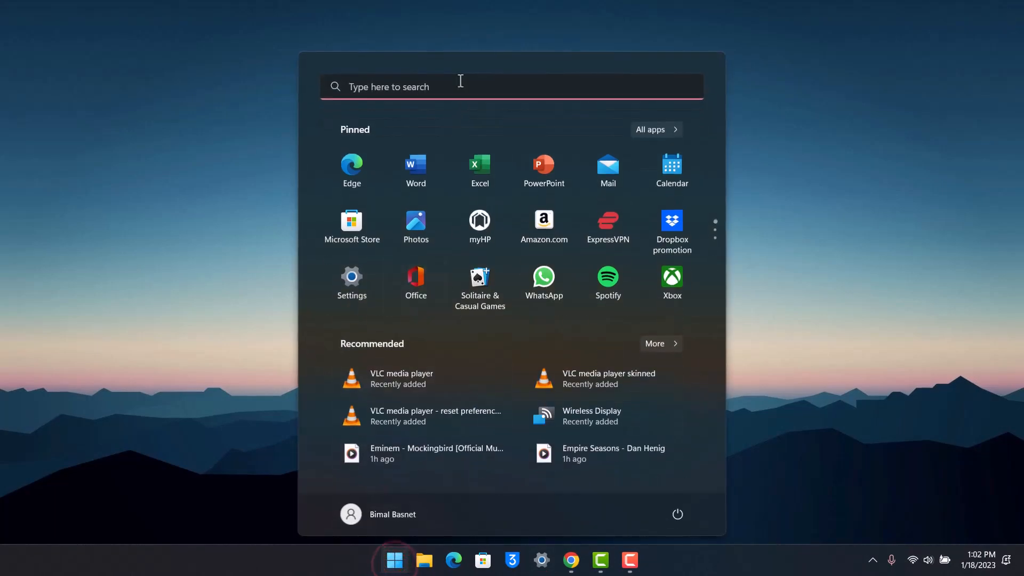
text(%appdata)
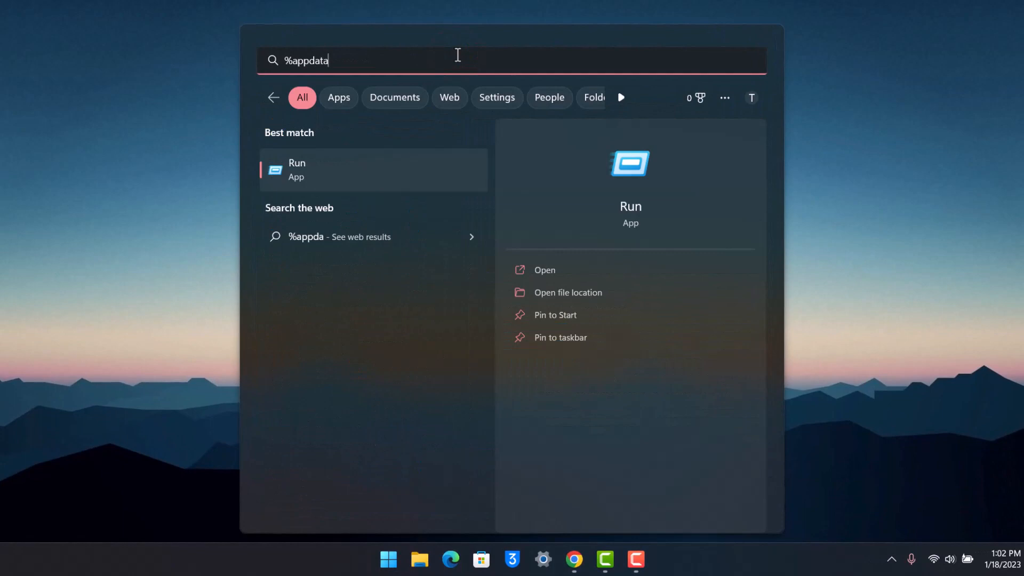
text(%)
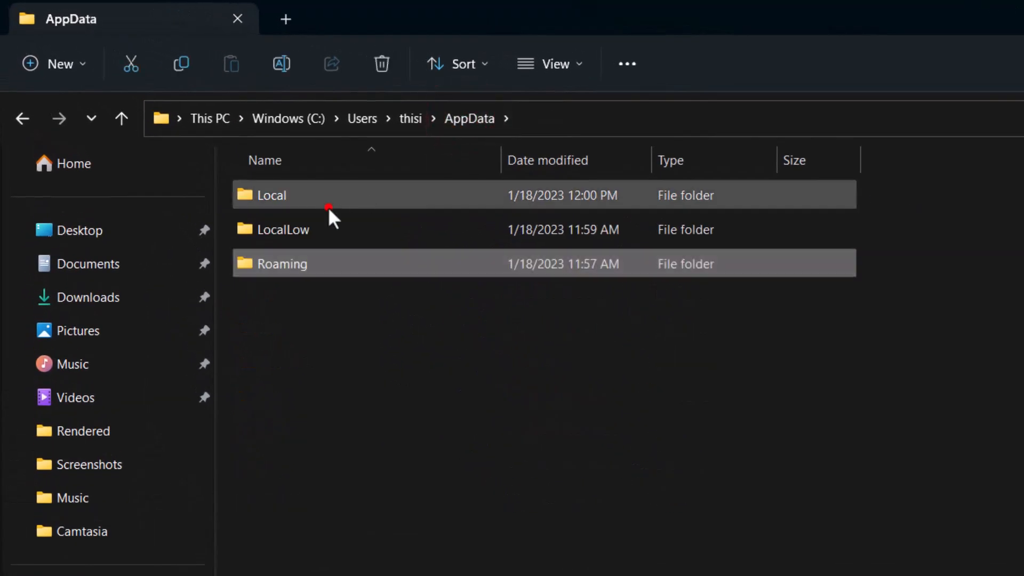
Step: Open the Local folder and bring up actions for the TechSmith folder
double_click(271, 195)
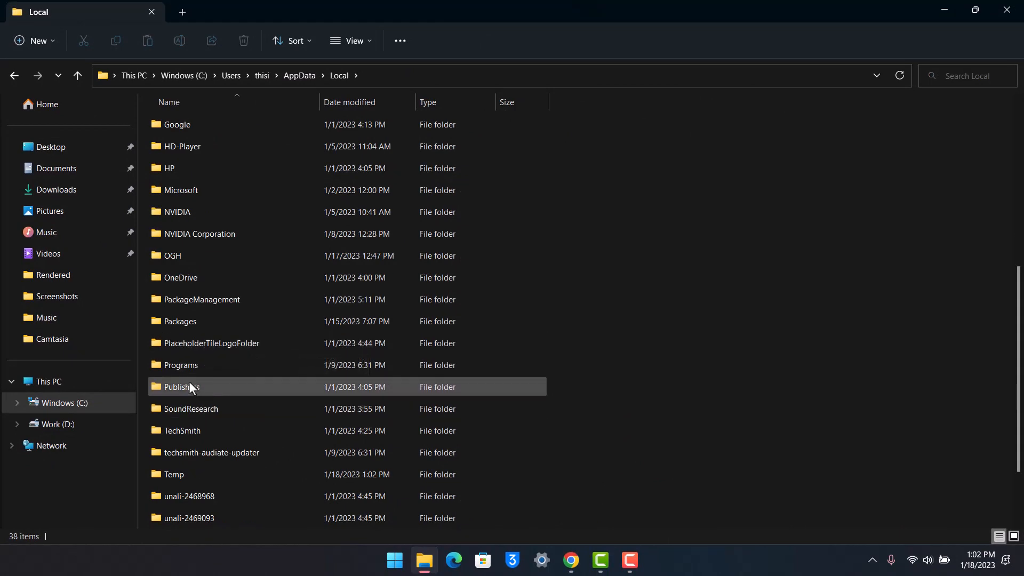
scroll(down, 3)
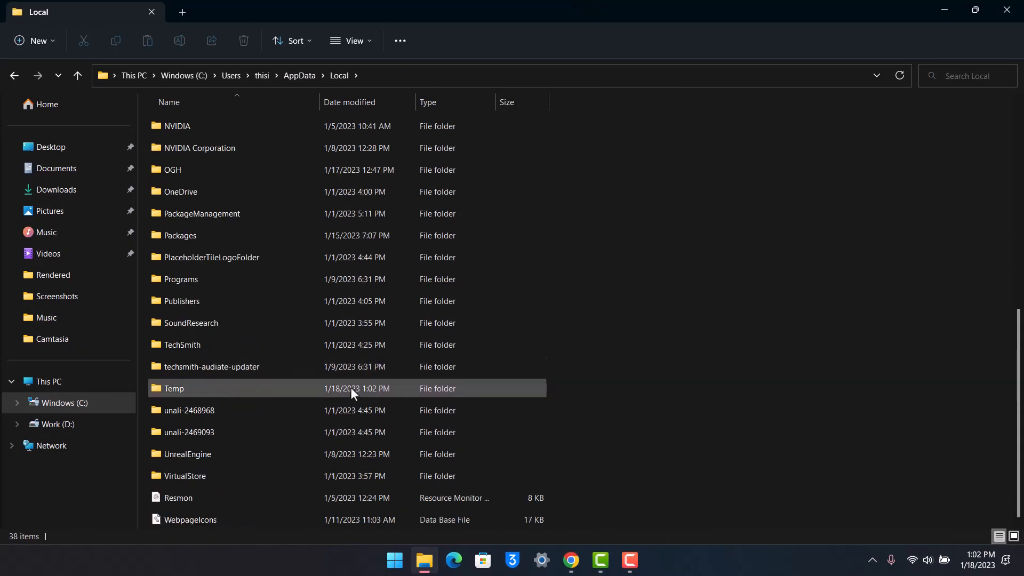
click(196, 345)
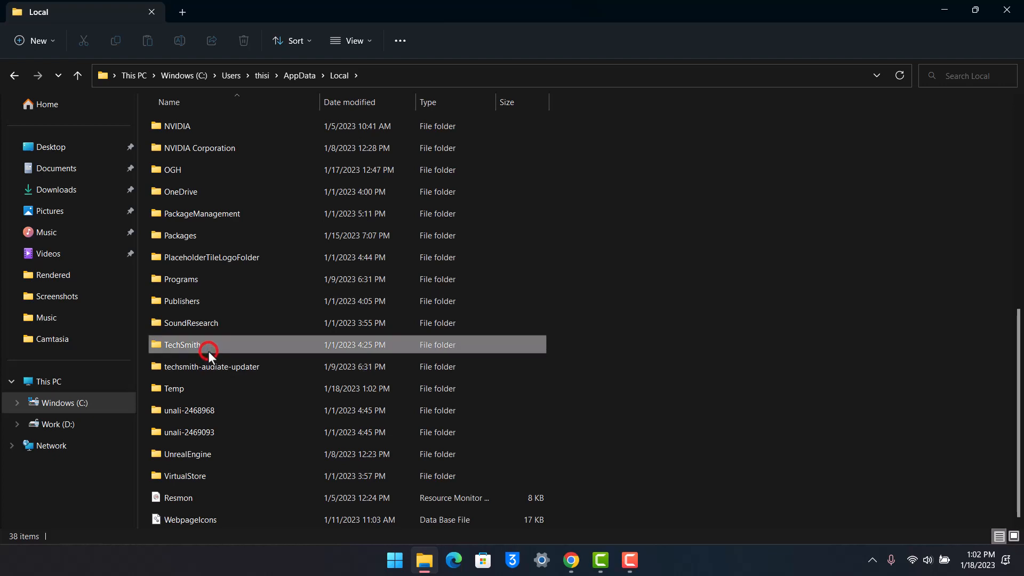
right_click(183, 344)
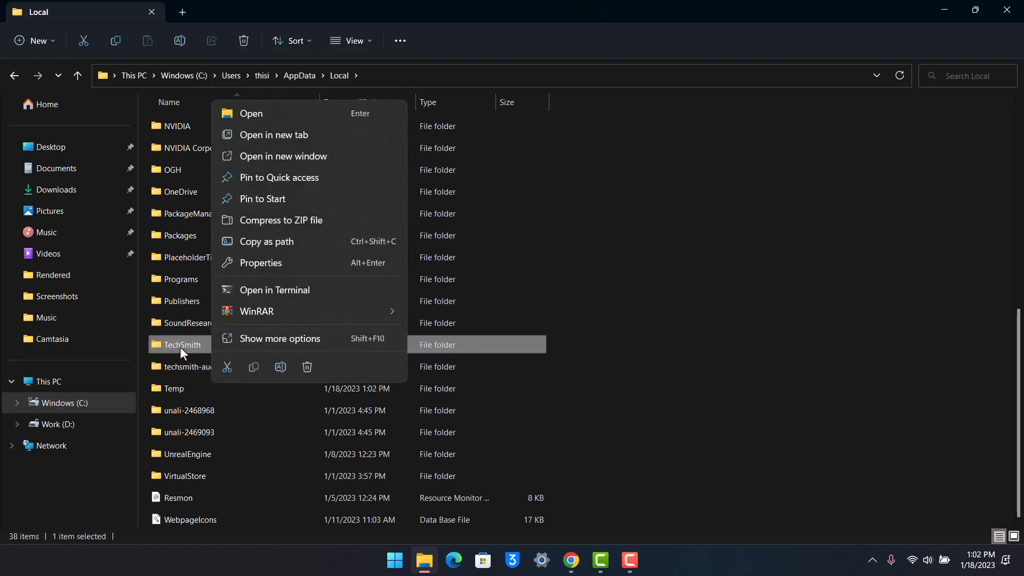
click(704, 302)
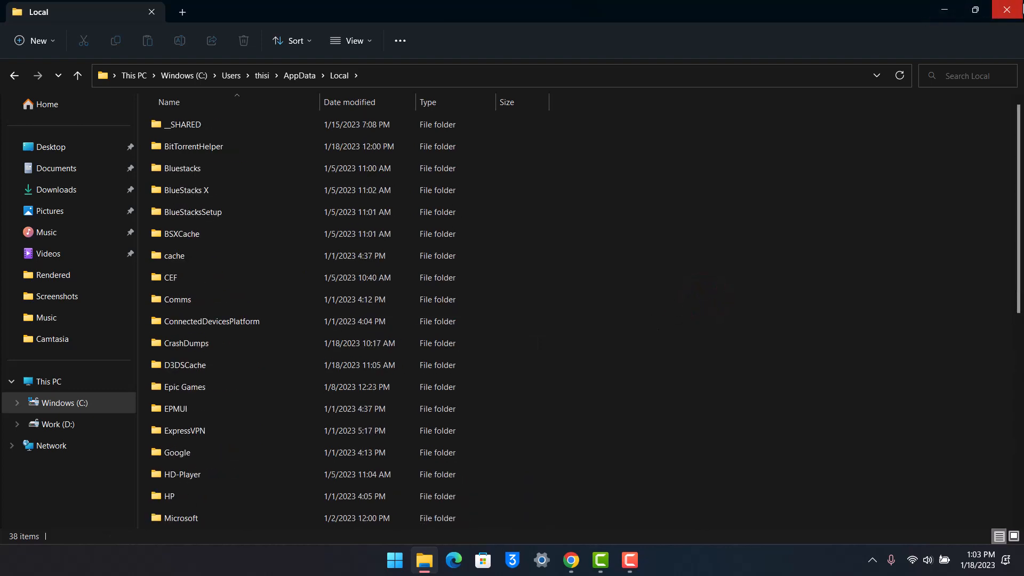
Step: Close File Explorer and search Start for Device Manager
click(1012, 11)
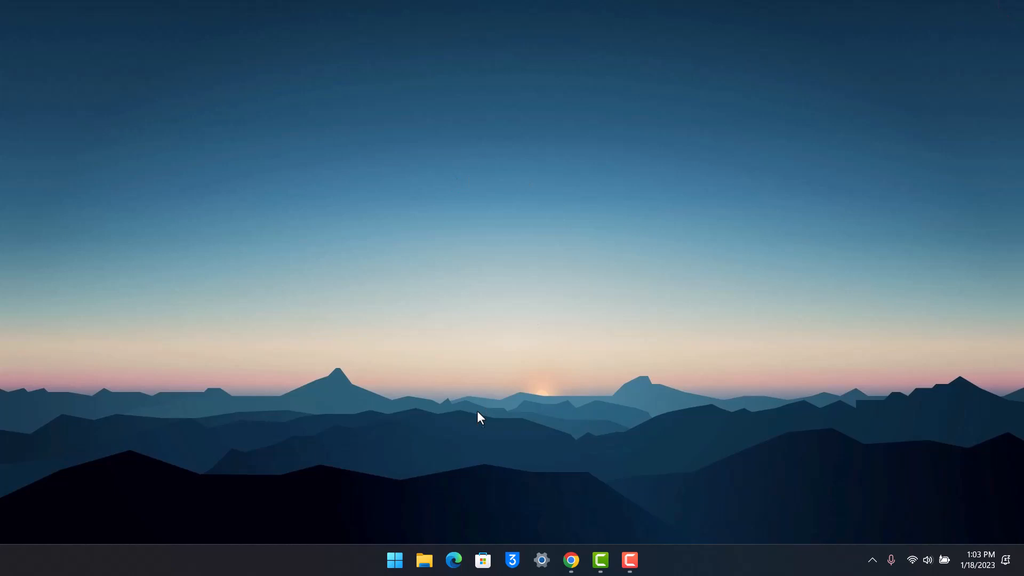
click(394, 559)
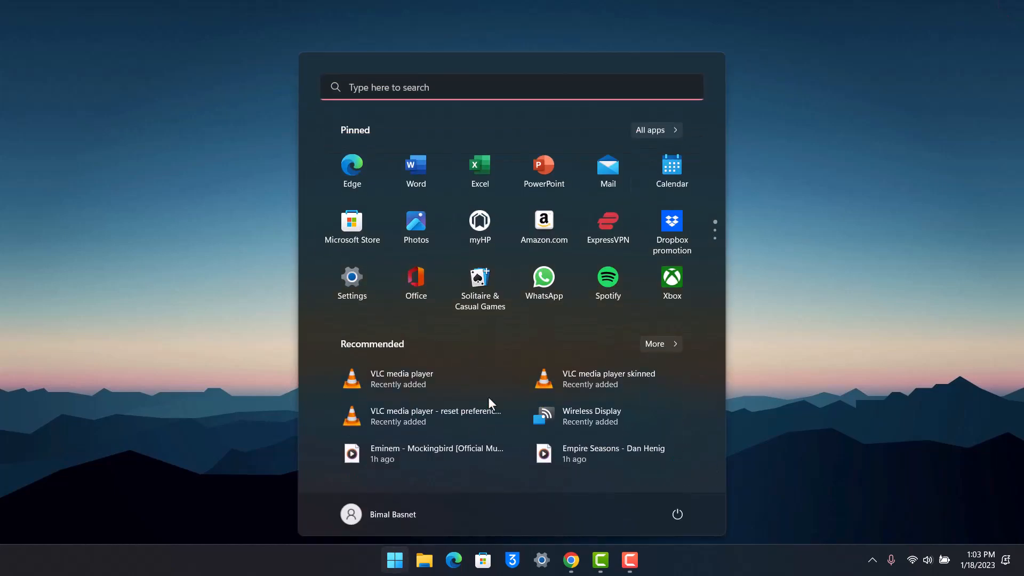
text(device Manager)
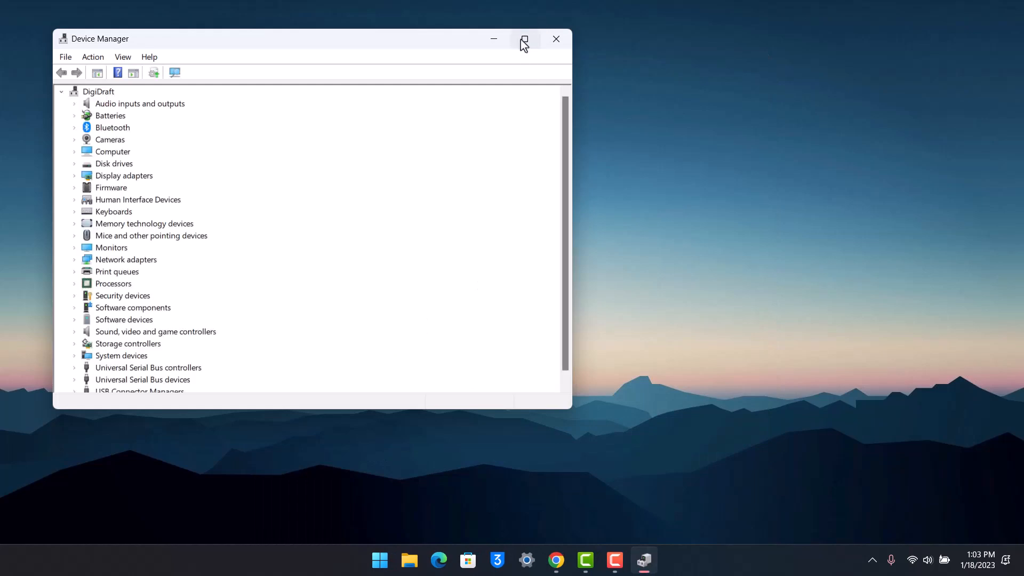
Step: Maximize Device Manager, expand Network adapters, and view the ExpressVPN TAP Adapter's driver options
click(524, 38)
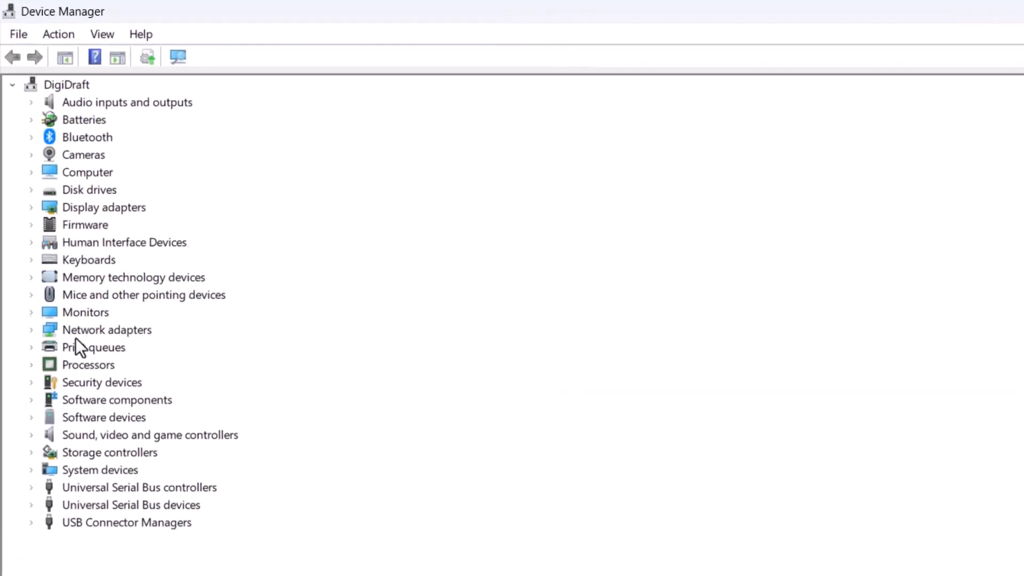
click(31, 329)
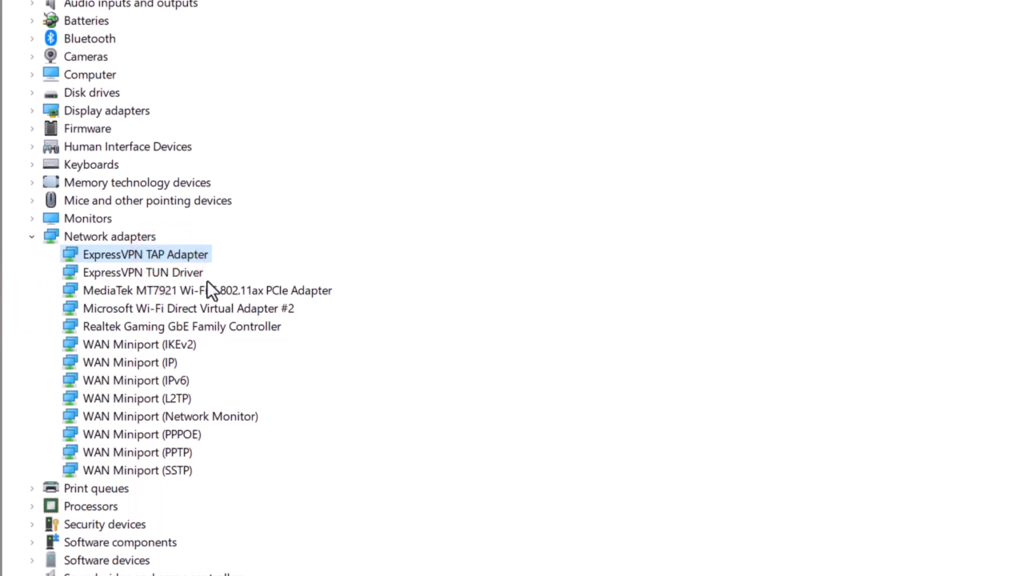
right_click(145, 254)
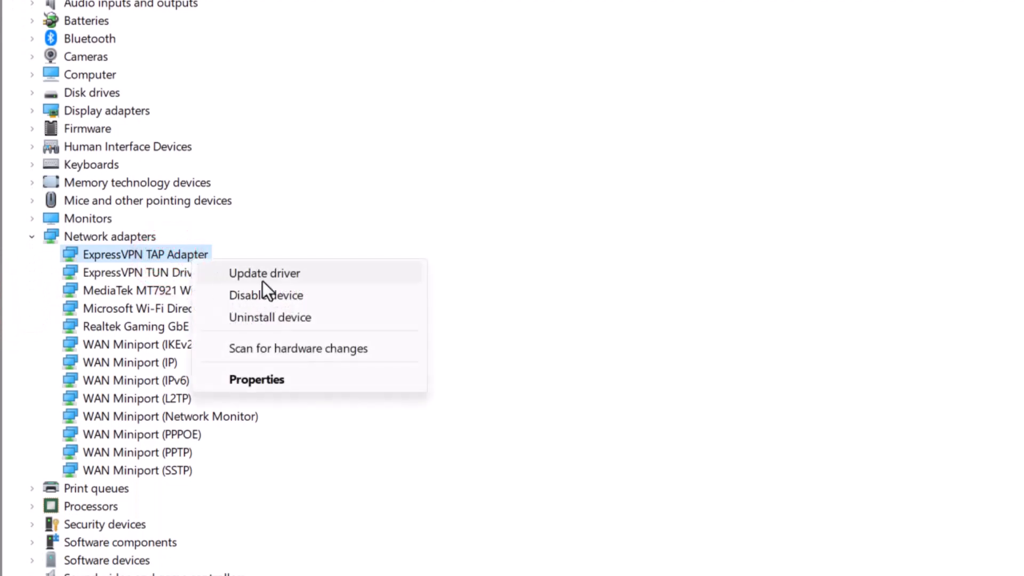
right_click(130, 290)
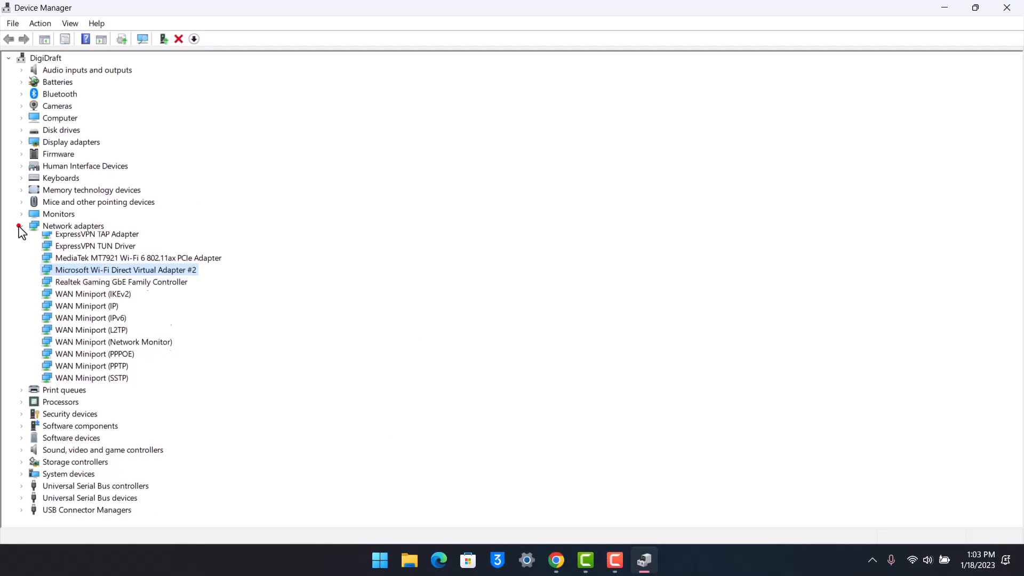
Step: Collapse Network adapters, then collapse the whole tree under the DigiDraft computer
click(21, 230)
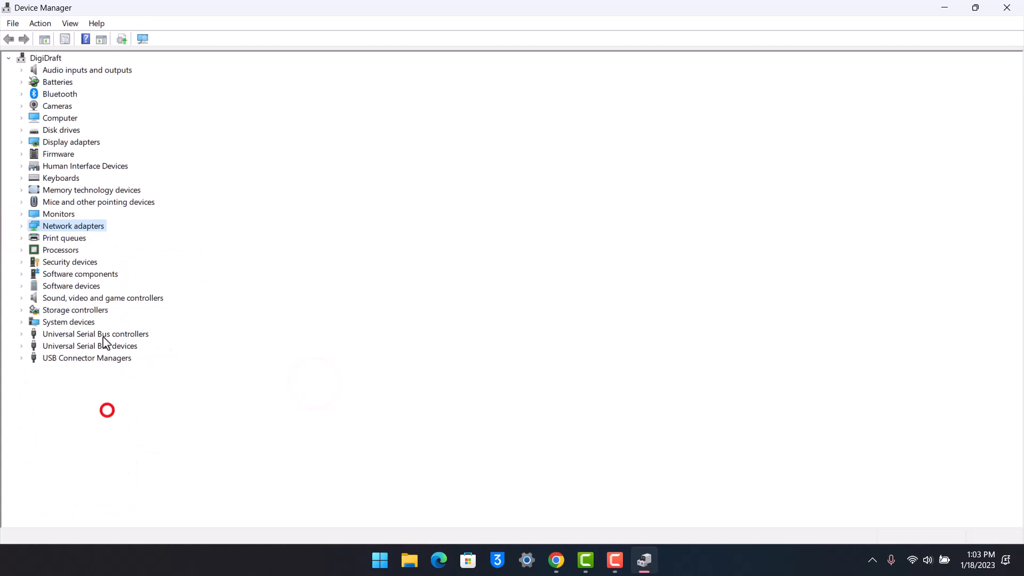
click(45, 58)
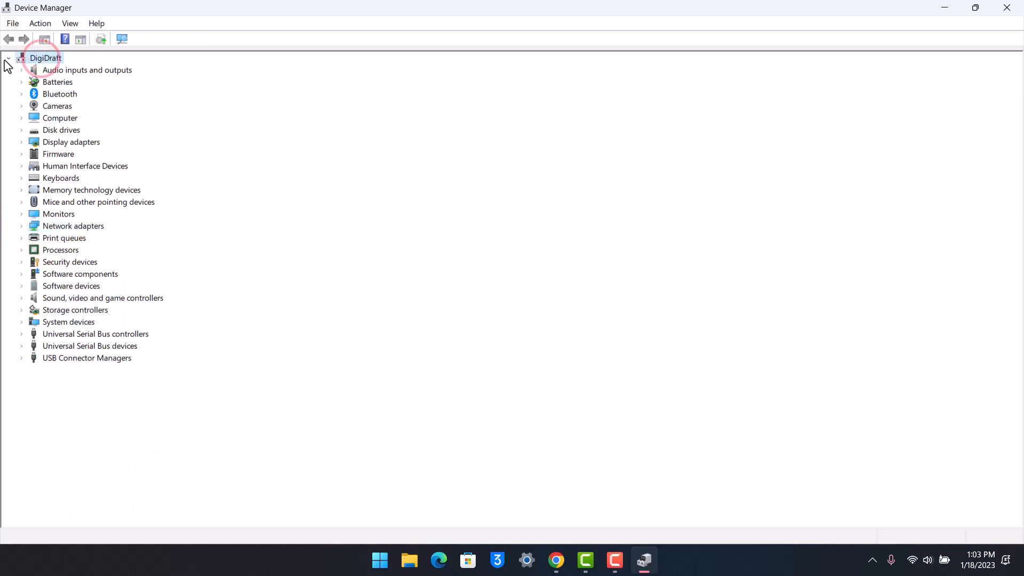
click(8, 58)
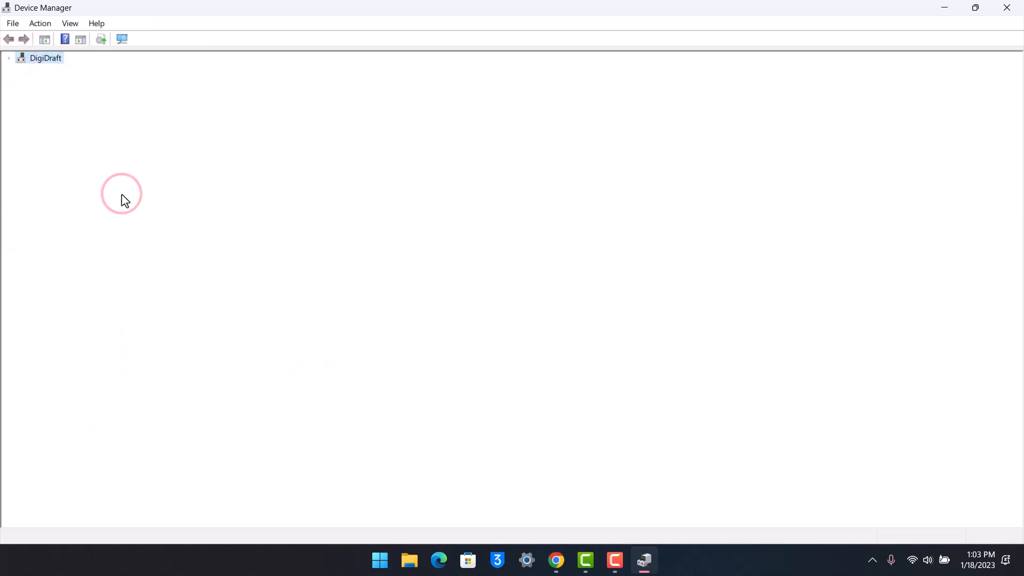